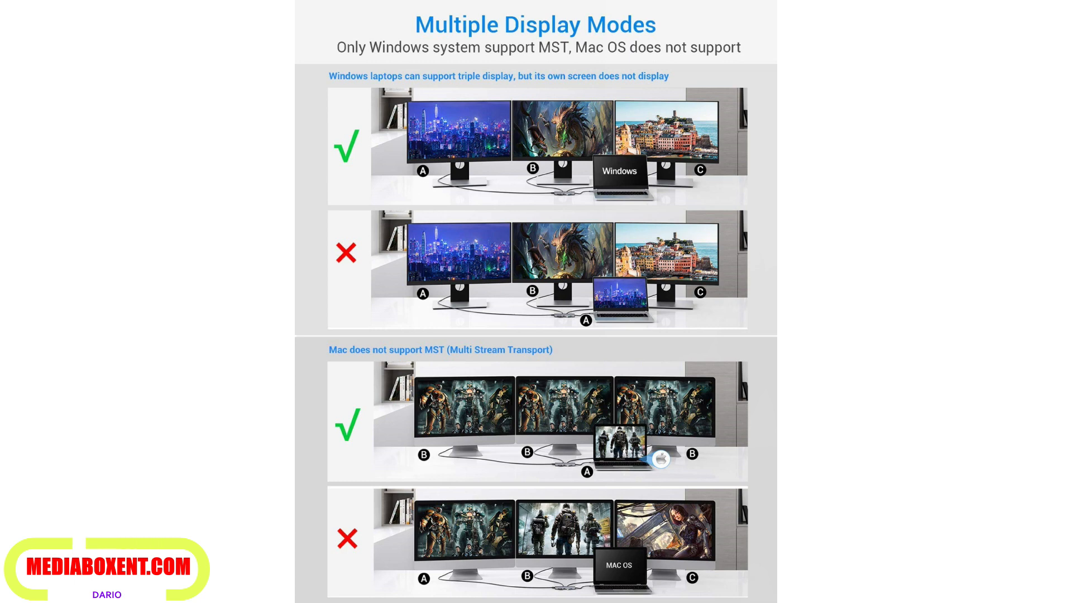
scroll(down, 3)
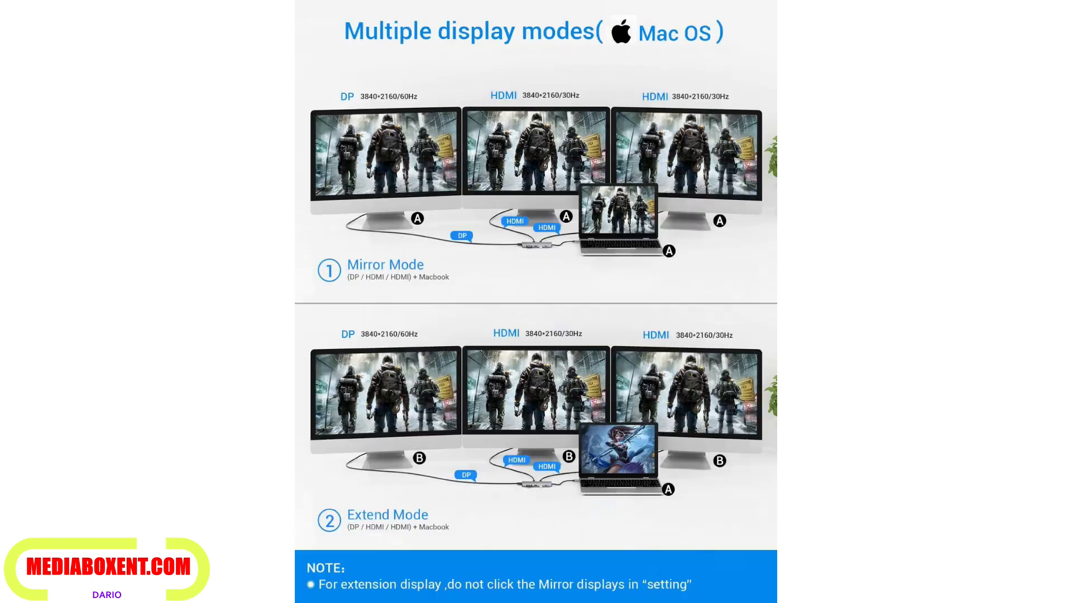